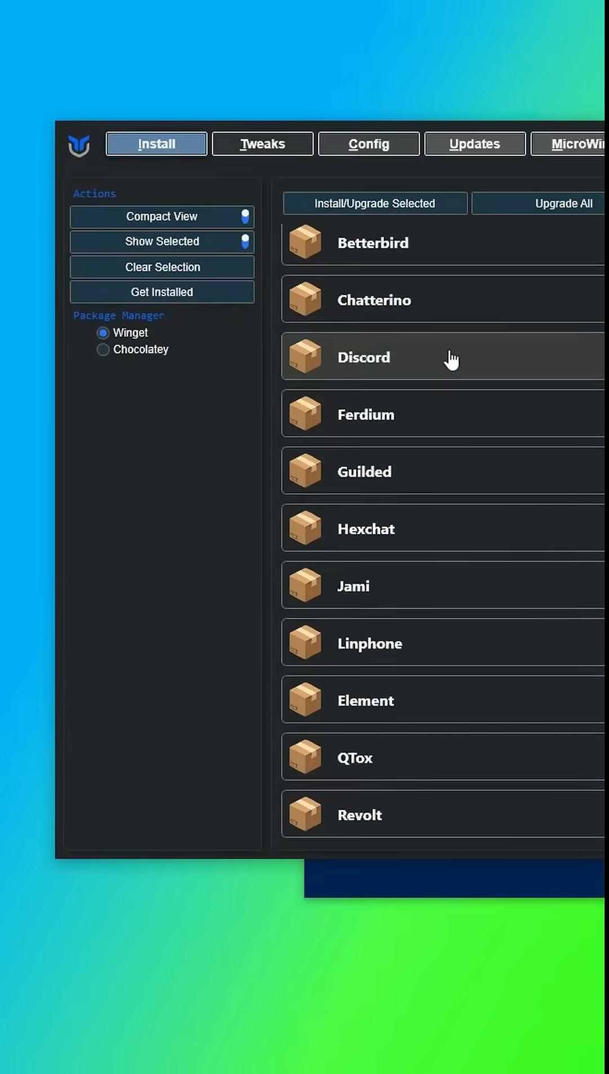
pyautogui.scroll(-3)
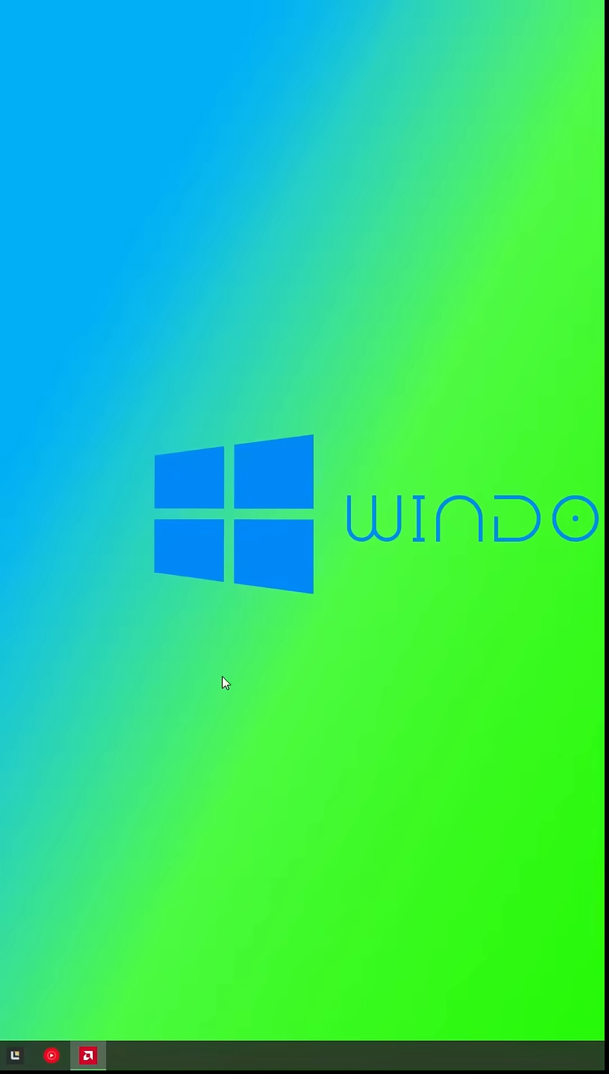
pyautogui.click(87, 1054)
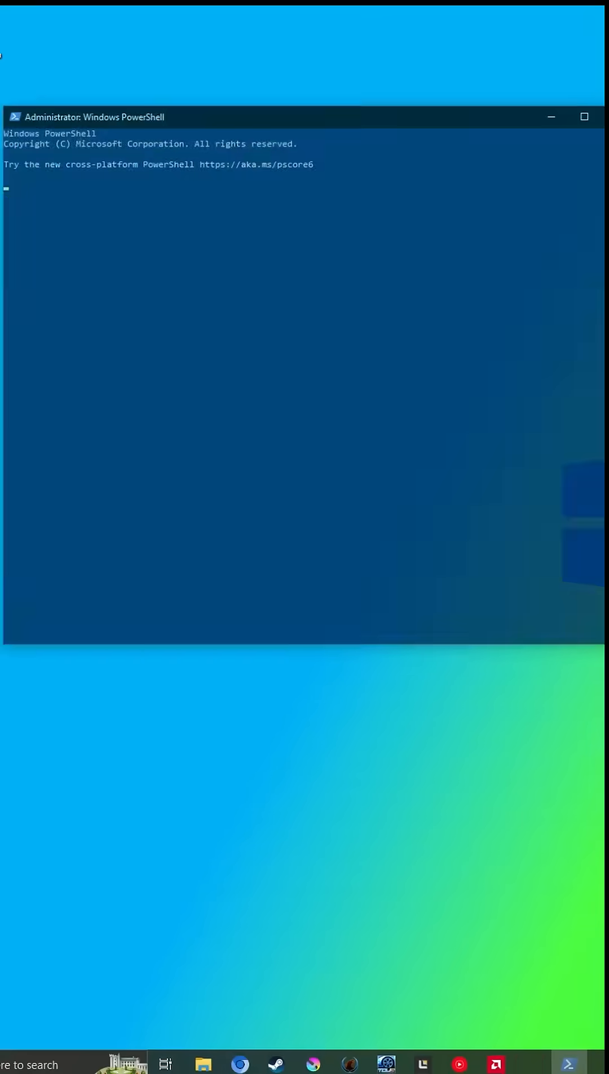
pyautogui.write('iwr -useb https://christitus.com/win | iex')
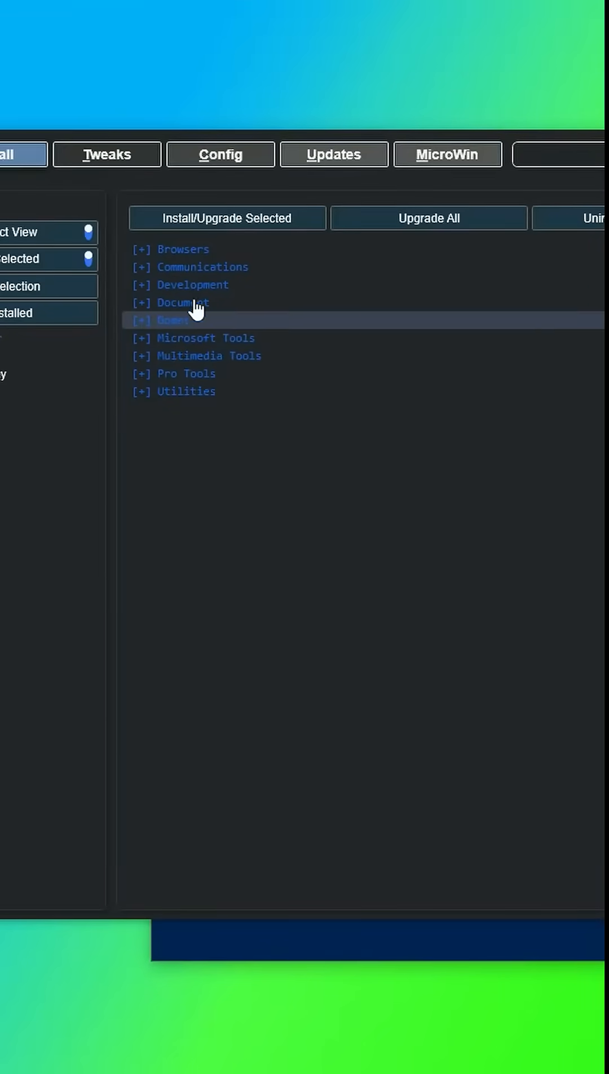
# Expand an app category header in WinUtil's compact Install list
pyautogui.click(106, 154)
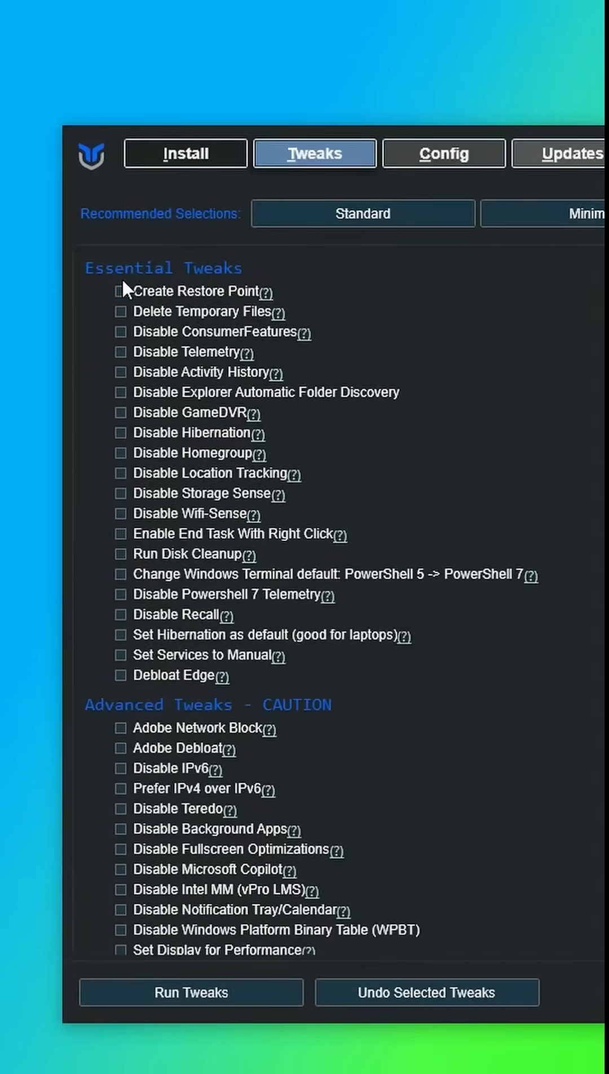
# Tick the Delete Temporary Files tweak and look through the remaining tweaks list
pyautogui.click(122, 311)
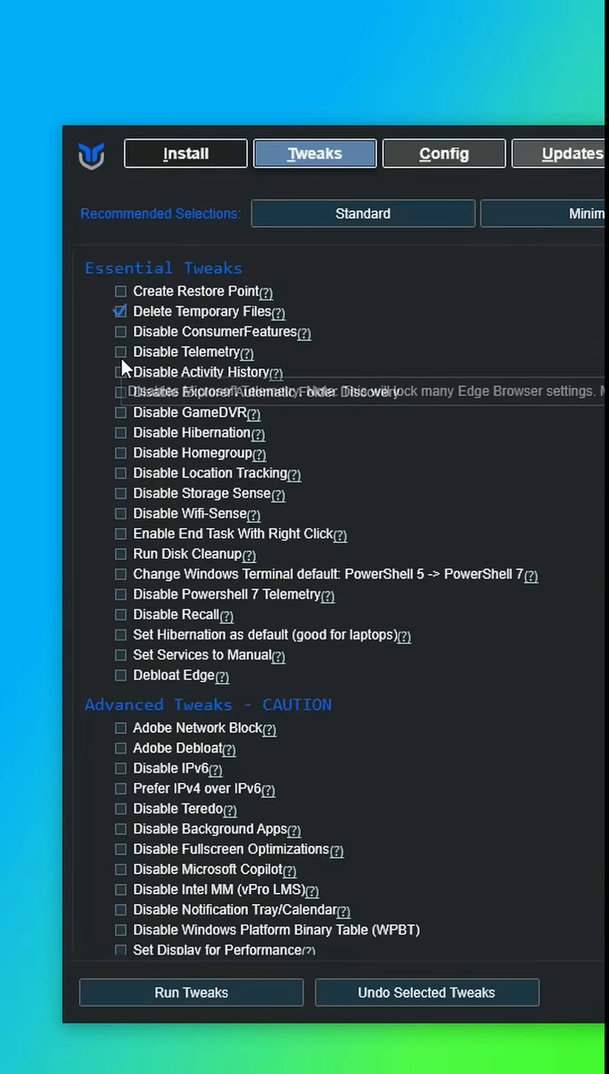
pyautogui.scroll(-3)
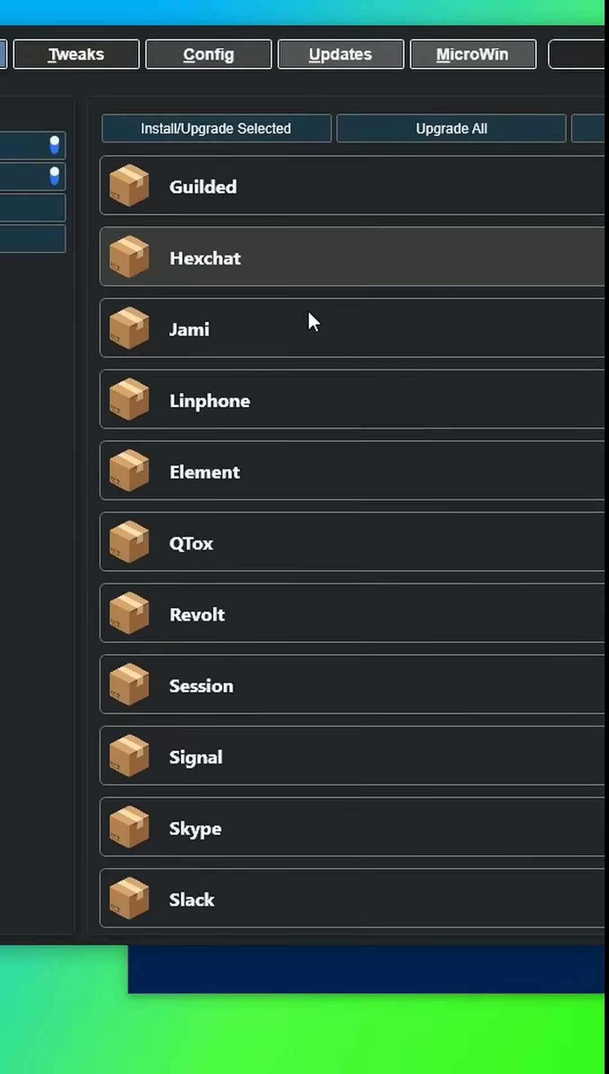
pyautogui.scroll(-3)
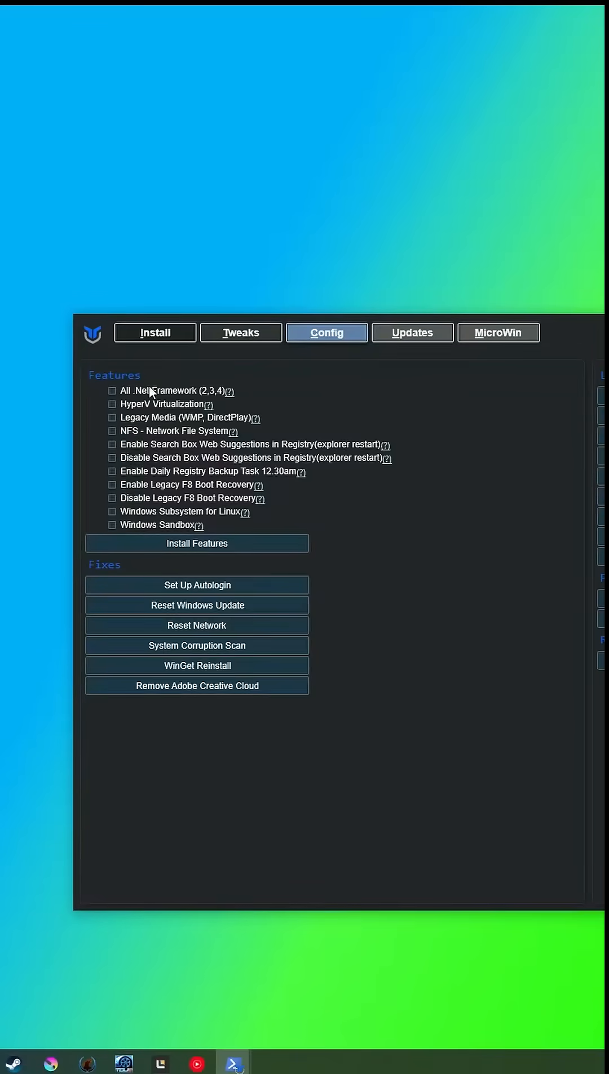
pyautogui.moveTo(116, 494)
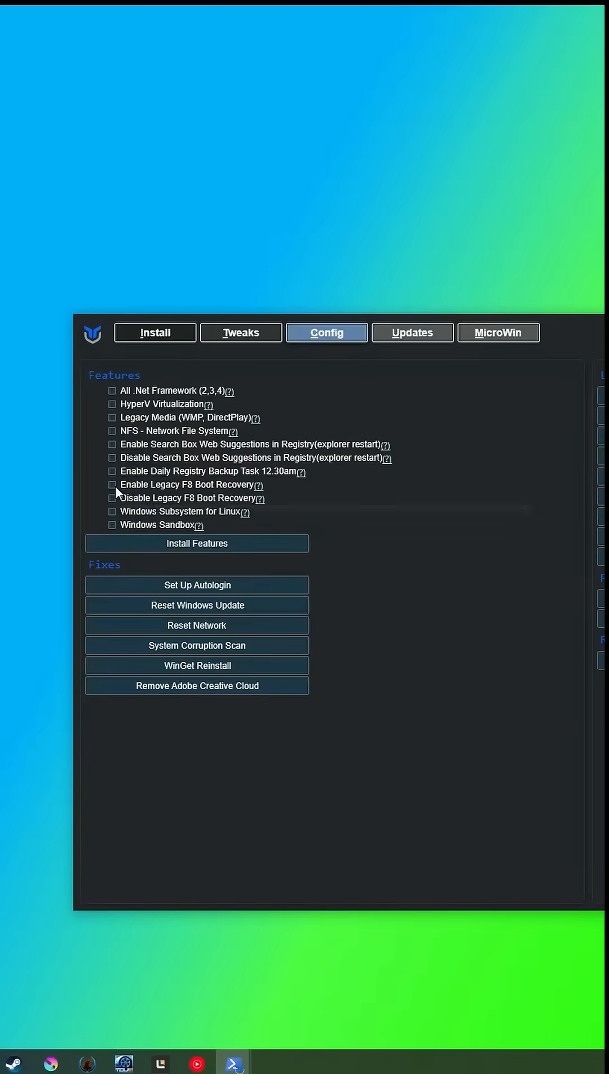
# Toggle a Windows feature in Config, view the Updates presets, then return to Install
pyautogui.click(412, 331)
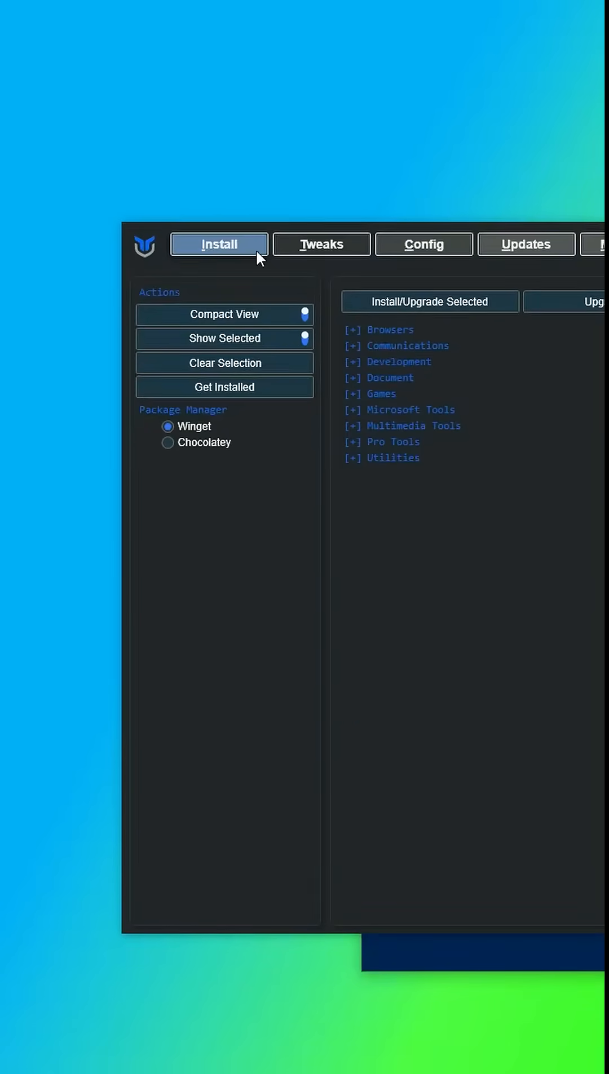
pyautogui.click(525, 243)
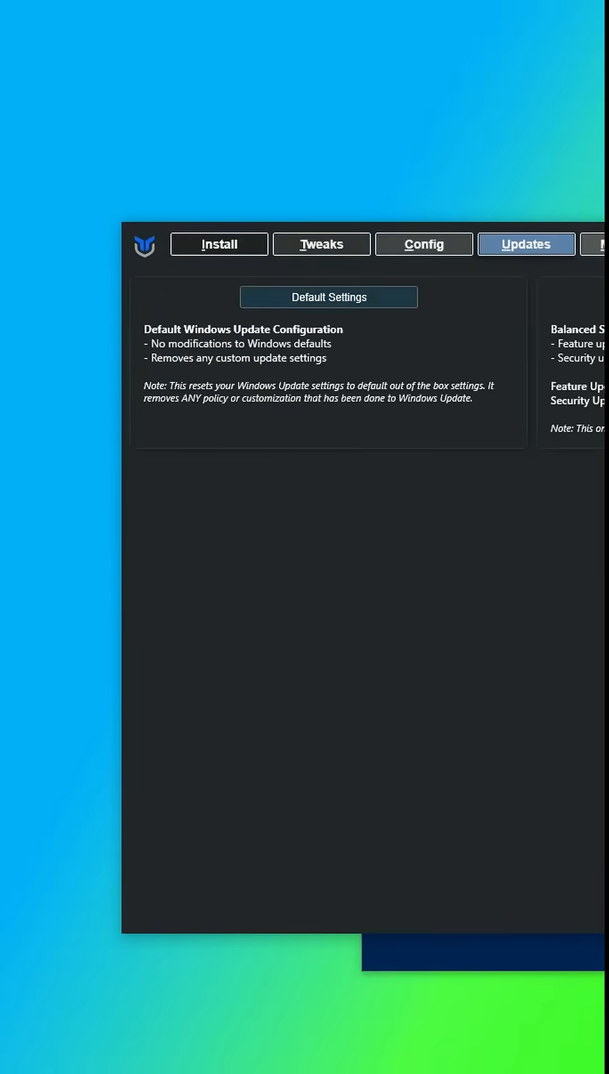
pyautogui.click(219, 244)
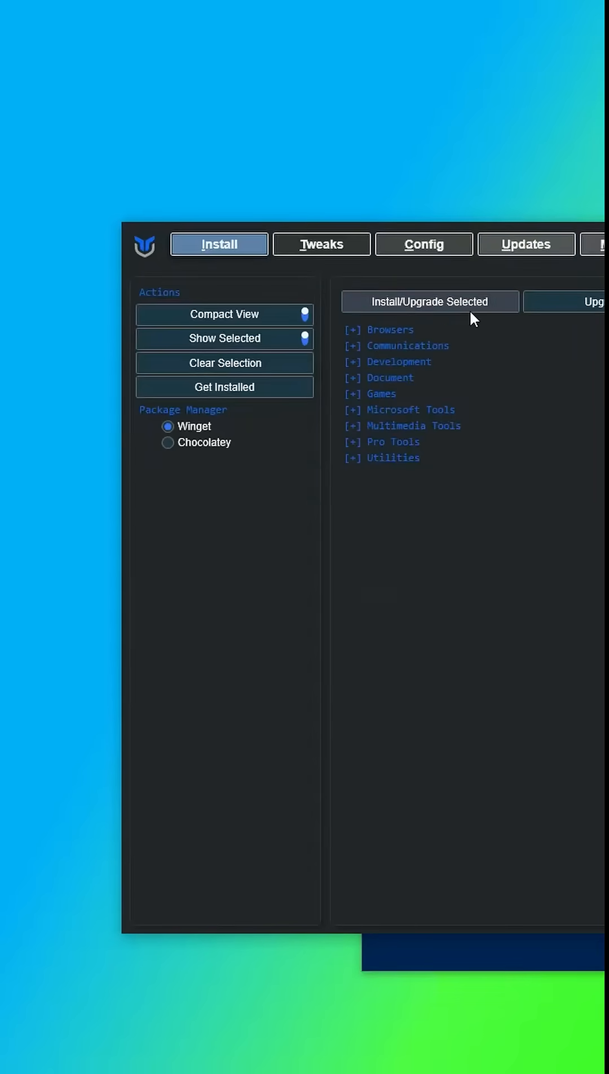